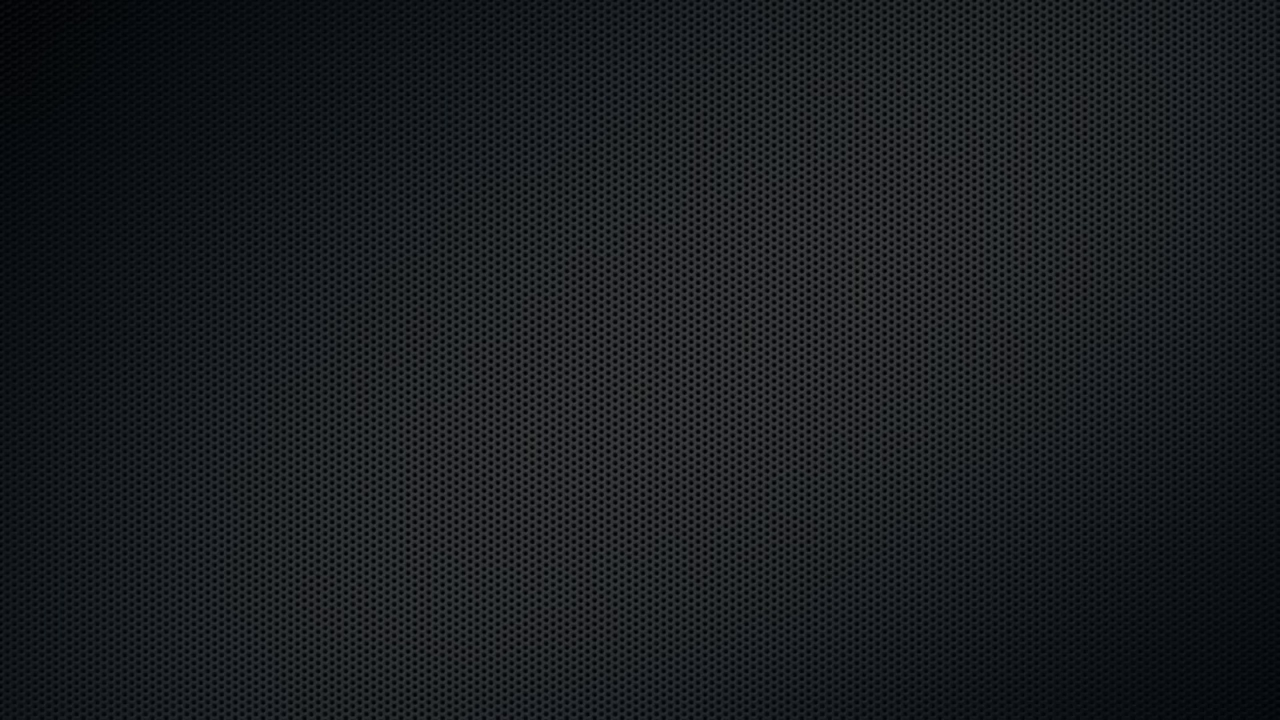
type("I would like access")
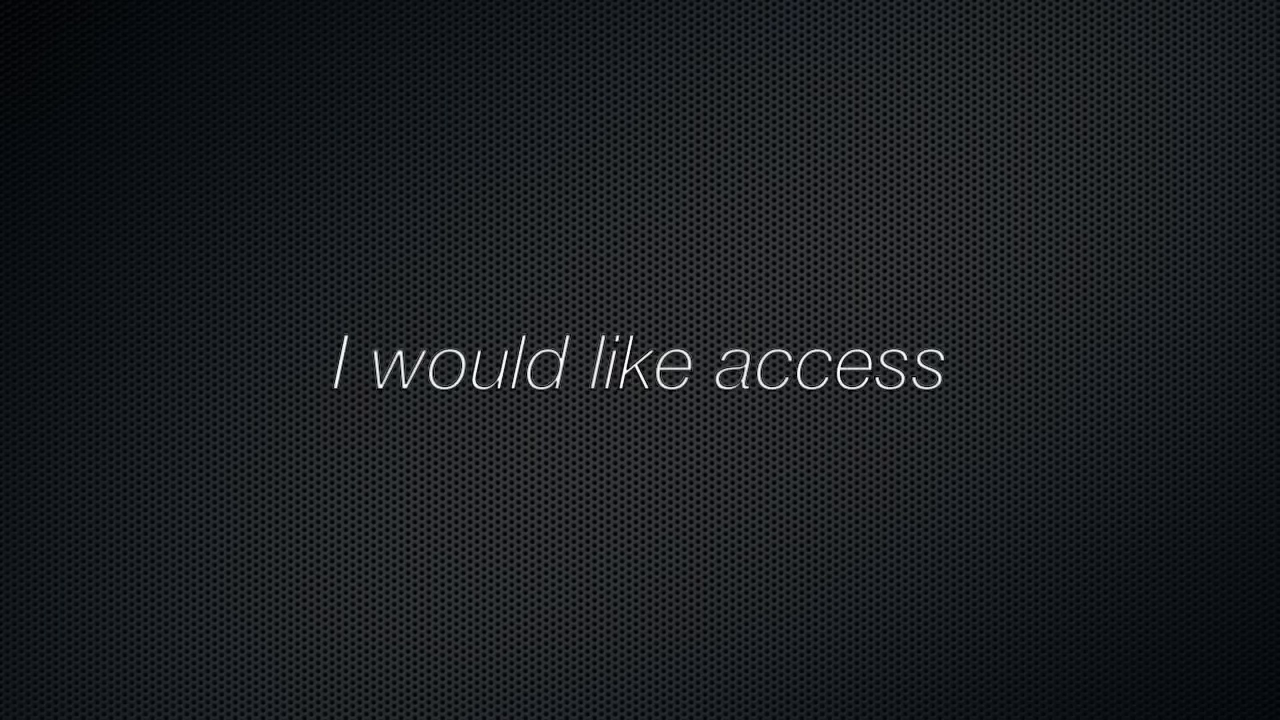